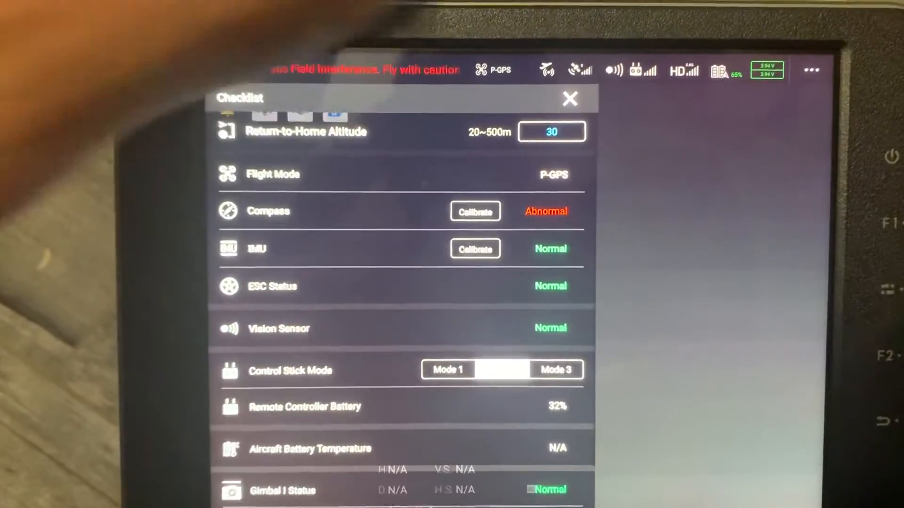
# Dismiss the preflight checklist to reach the image transmission settings
pyautogui.click(570, 100)
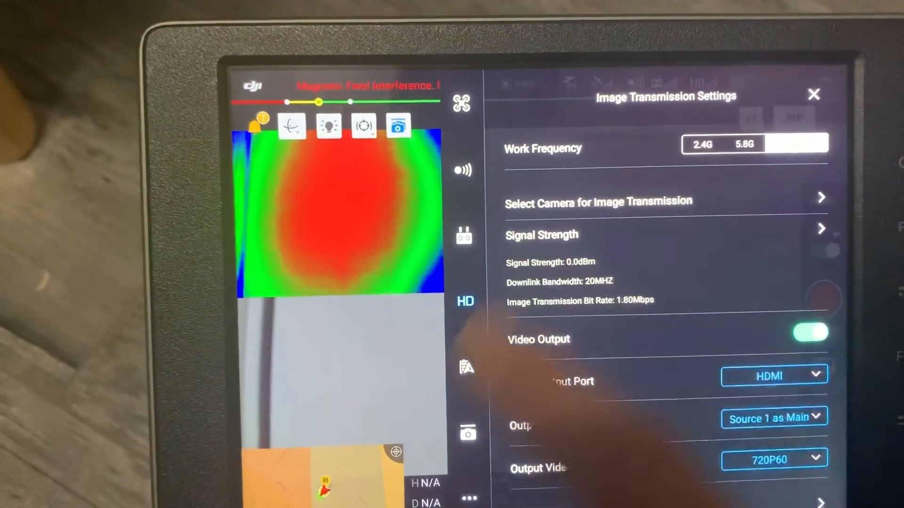
# Set FPV as the auxiliary camera, keeping Zenmuse XT2 as main camera
pyautogui.click(598, 202)
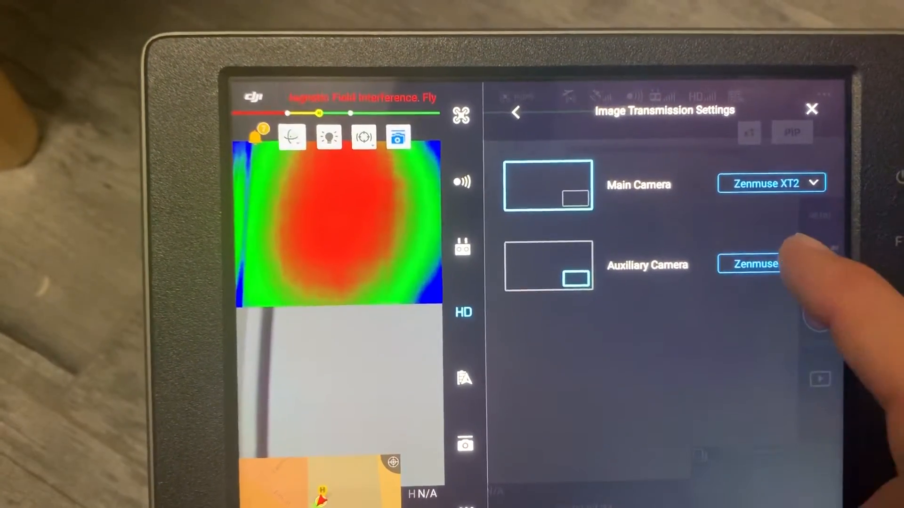
pyautogui.click(755, 264)
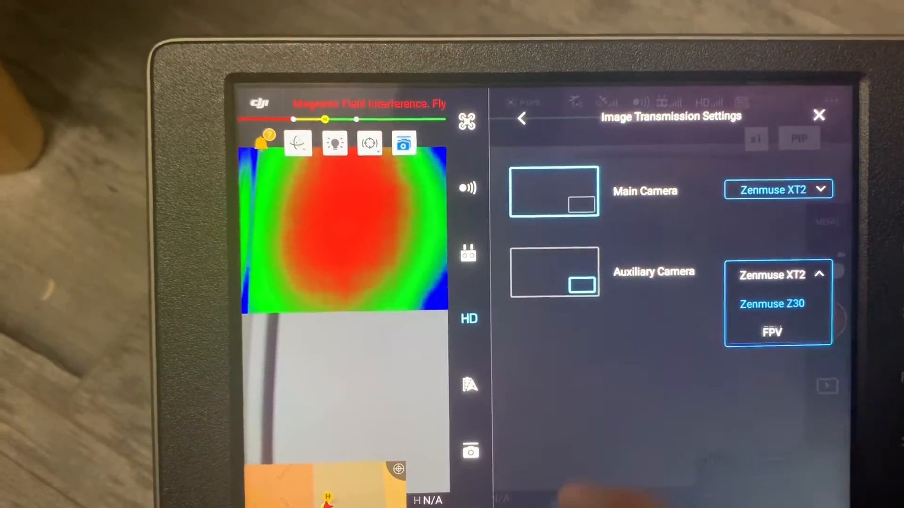
pyautogui.click(819, 115)
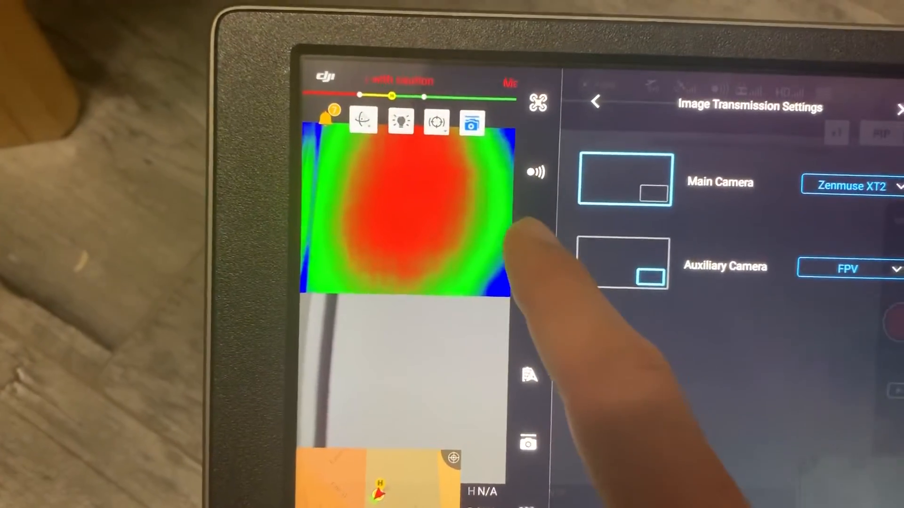
# Map button BD to Second Camera Scale and close the remote controller settings
pyautogui.click(526, 258)
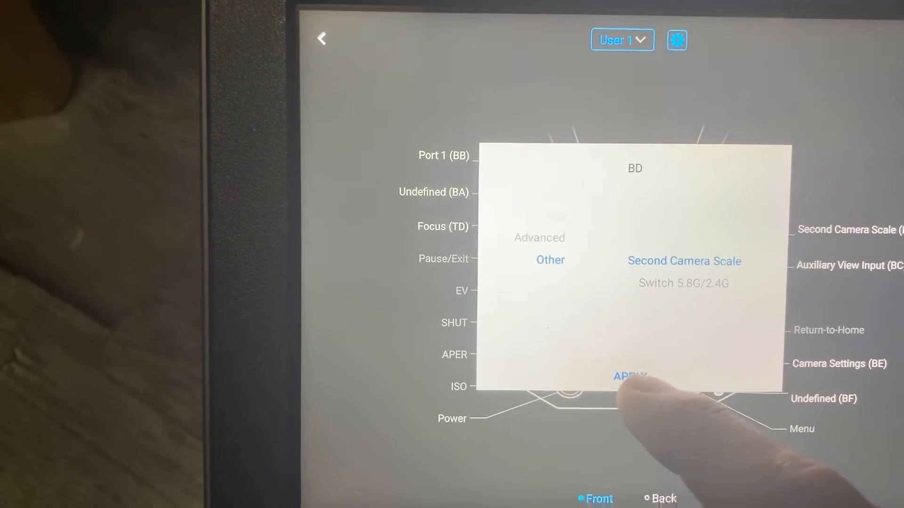
pyautogui.click(630, 377)
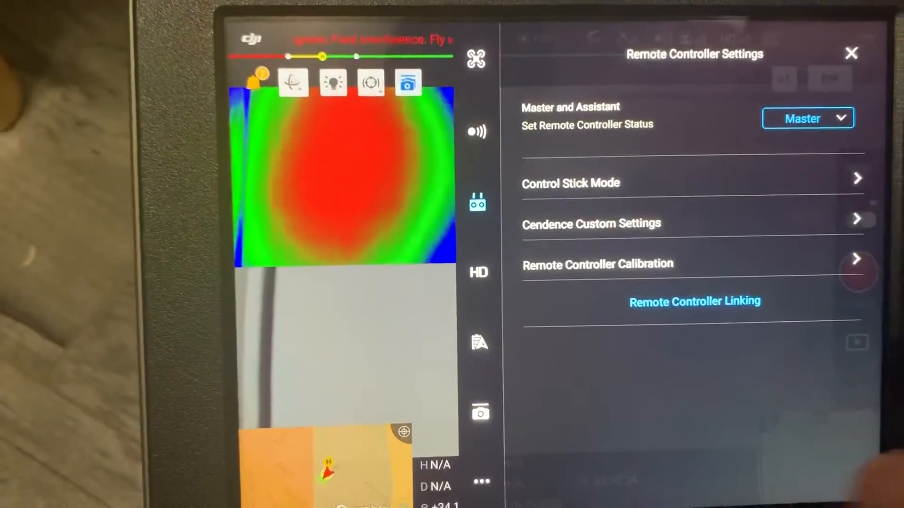
pyautogui.click(851, 53)
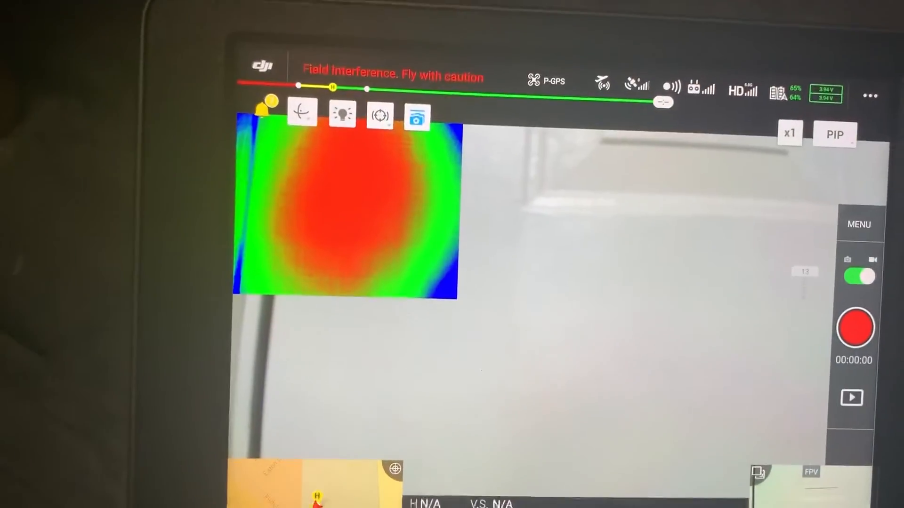